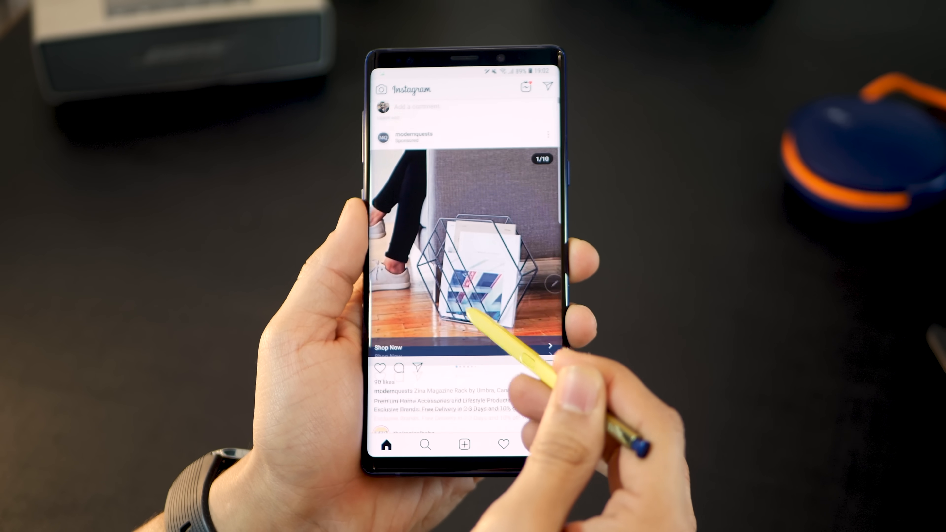
Step: Browse the Medium reading suggestions while the Instagram post stays as a Glance thumbnail
scroll(down, 3)
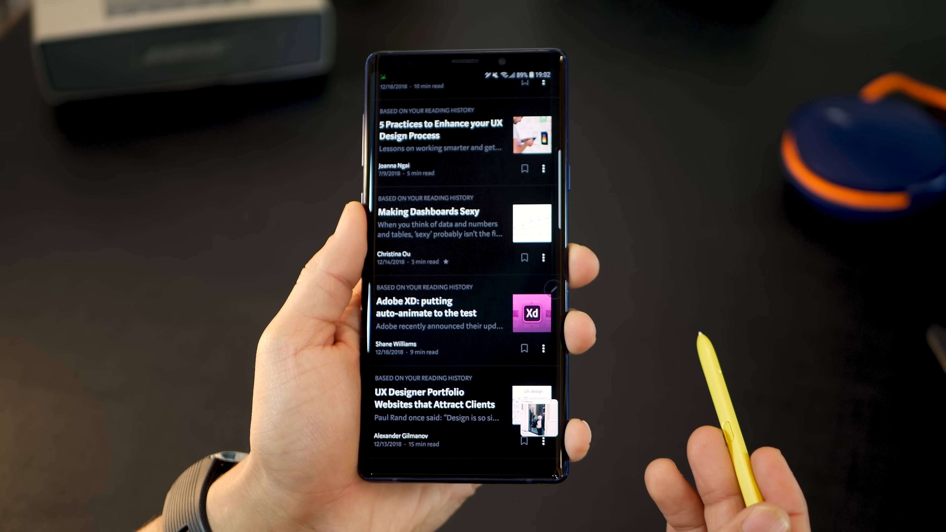
scroll(down, 3)
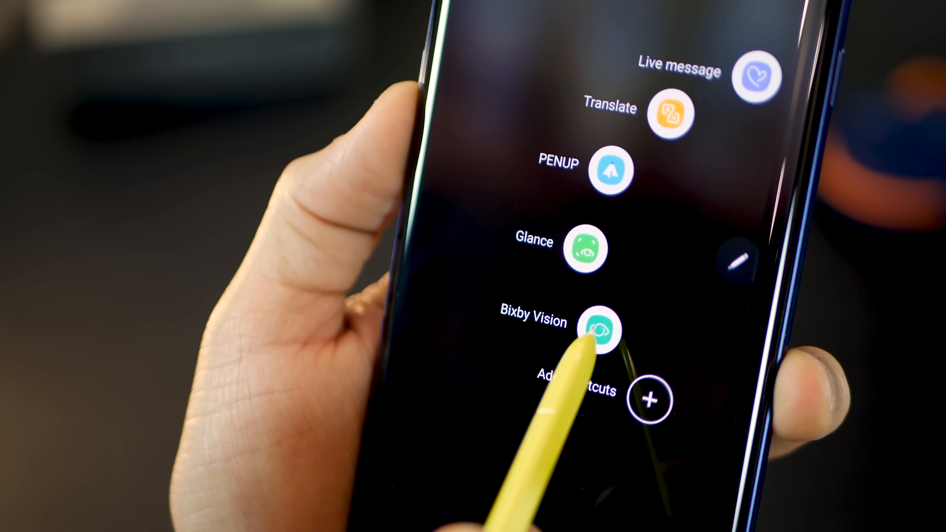
Step: Scan the object with Bixby Vision and browse the Pinterest lookalike results of typewriters and Jeeps
click(606, 330)
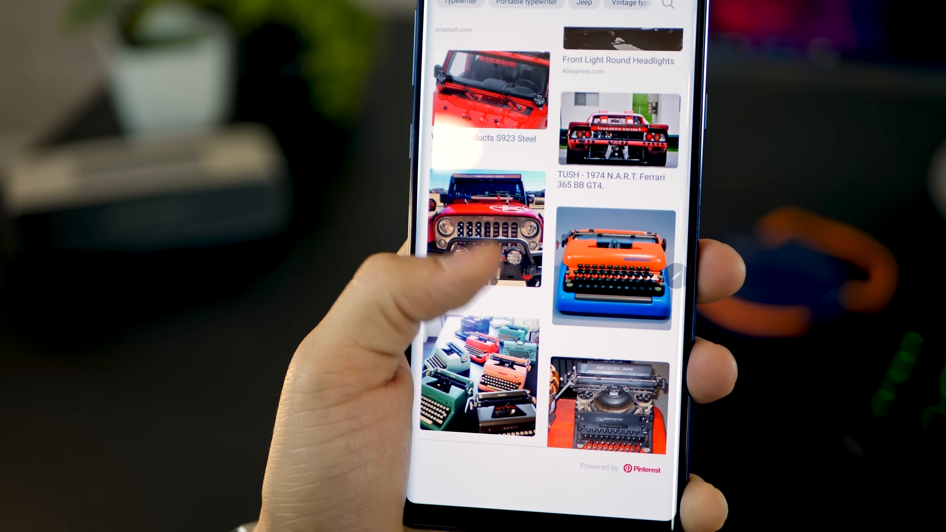
scroll(down, 3)
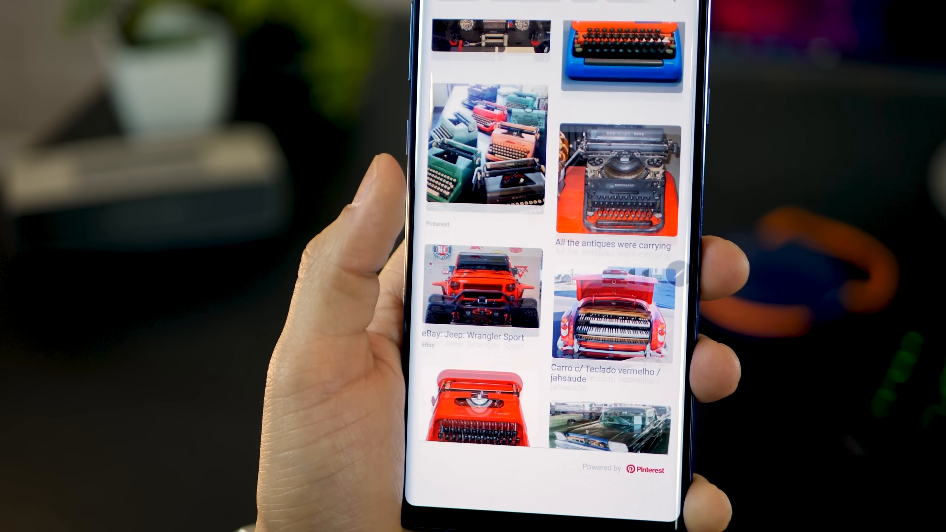
scroll(down, 3)
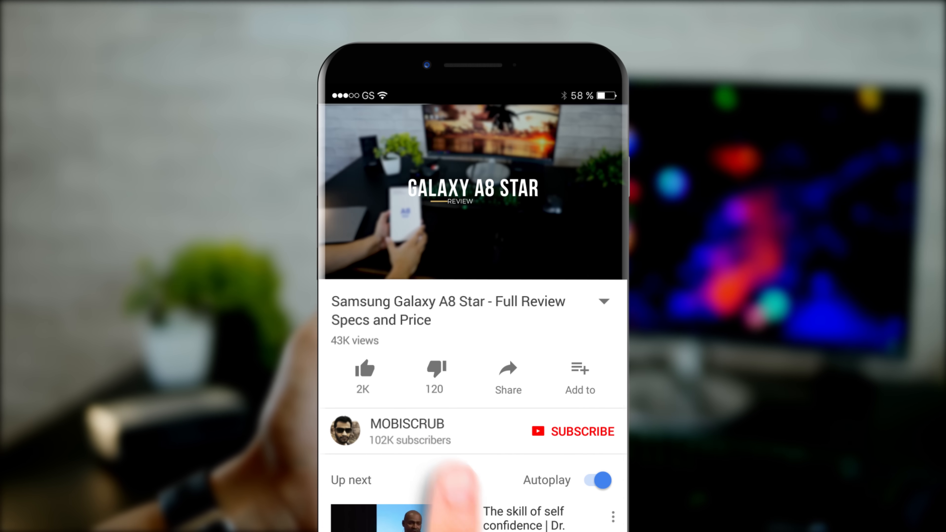
Step: Like the Galaxy A8 Star review video and subscribe to its channel
click(364, 368)
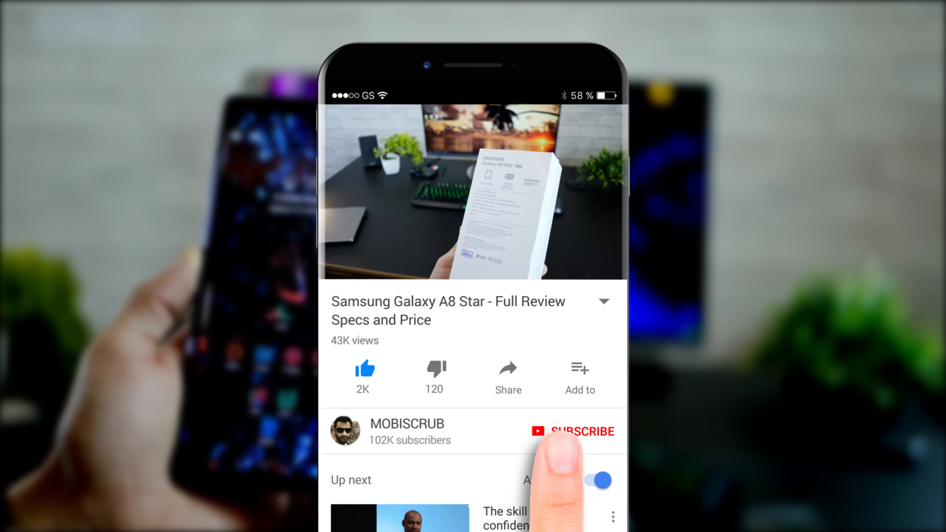
click(571, 430)
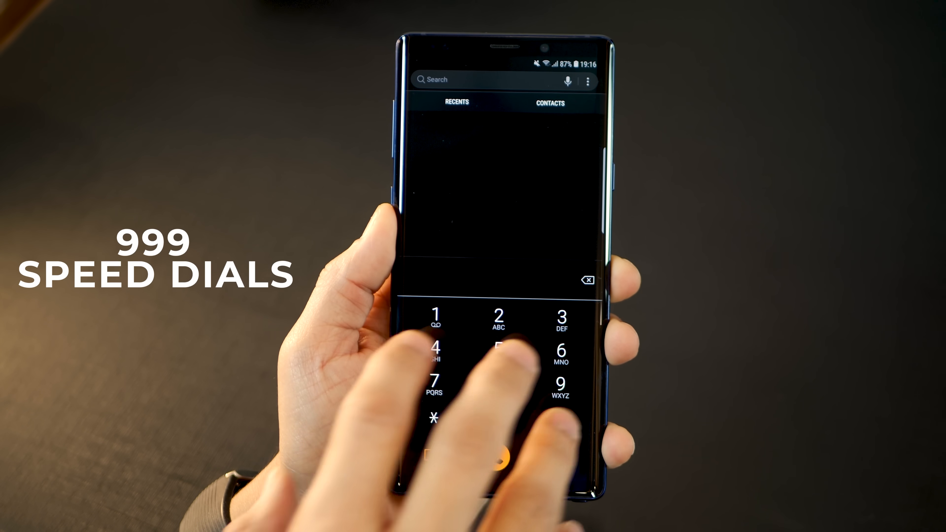
Step: Reach Speed dial numbers from the dialer menu and scroll the slot list past 490
click(586, 81)
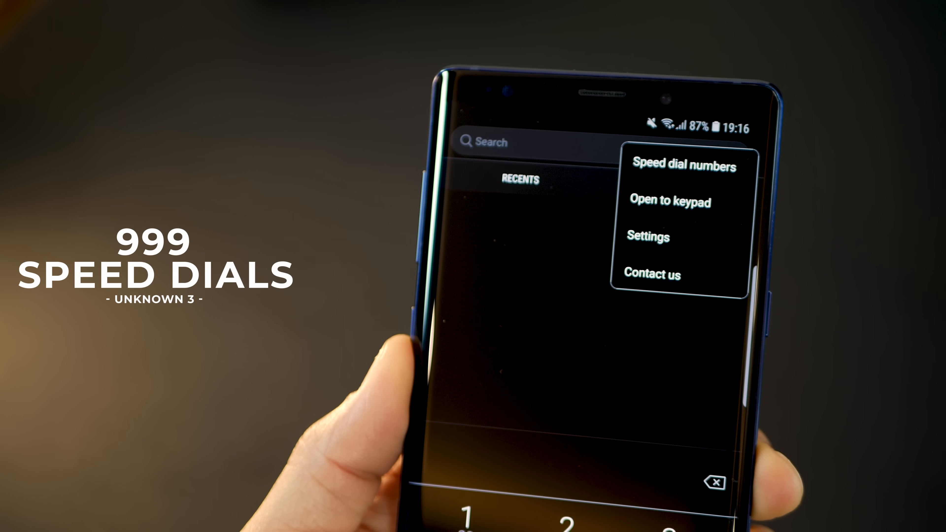
click(682, 166)
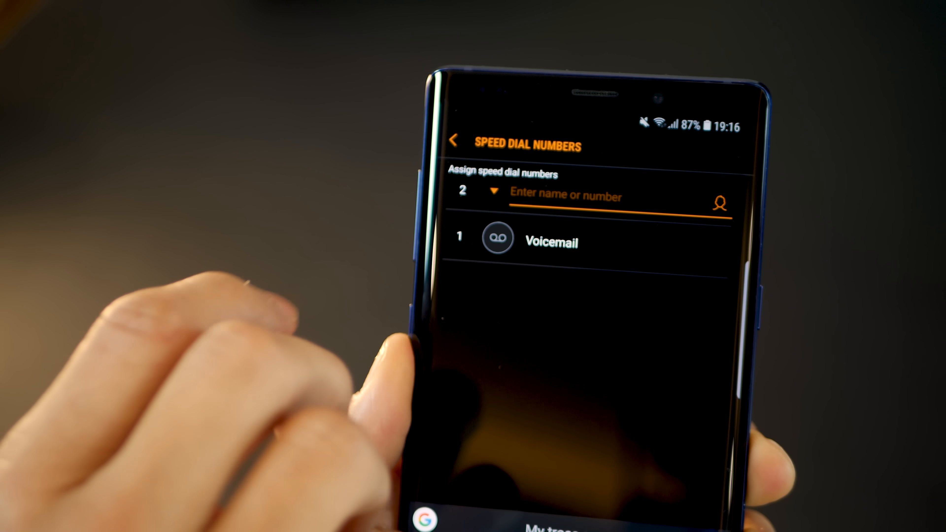
click(491, 191)
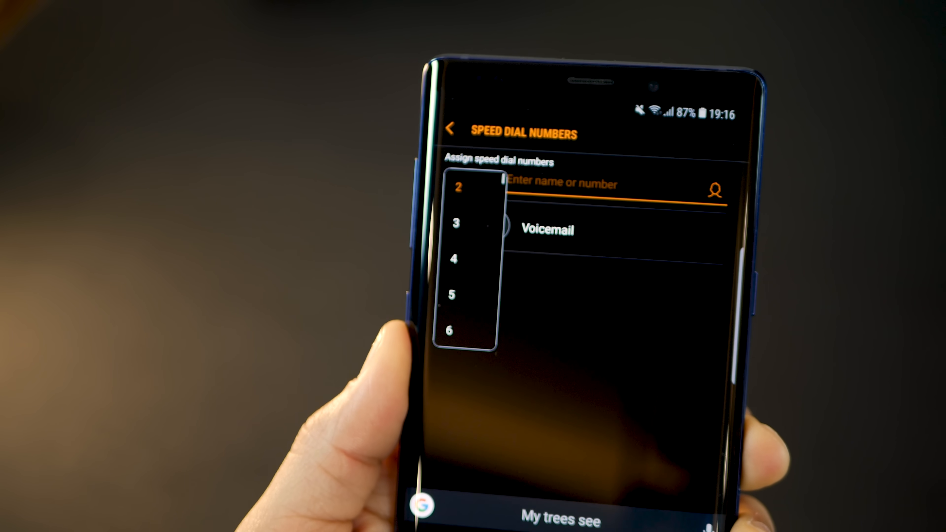
scroll(down, 3)
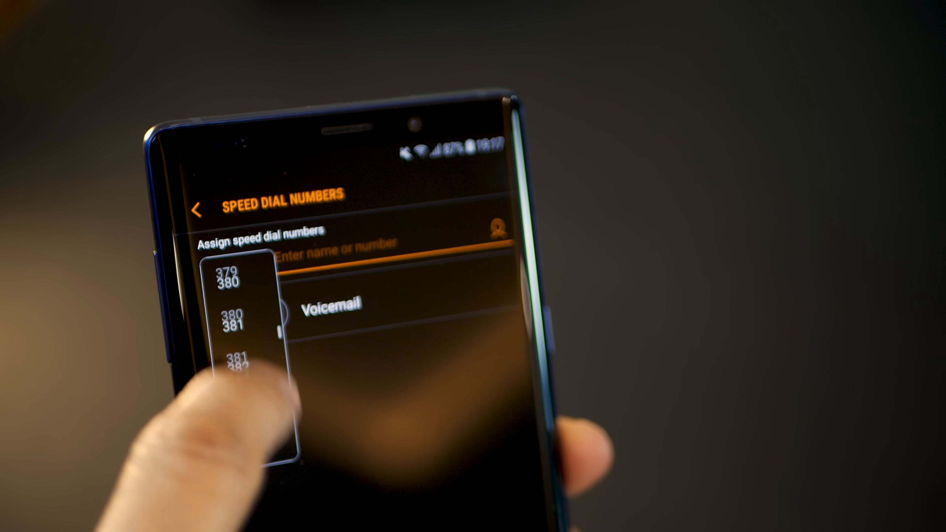
scroll(down, 3)
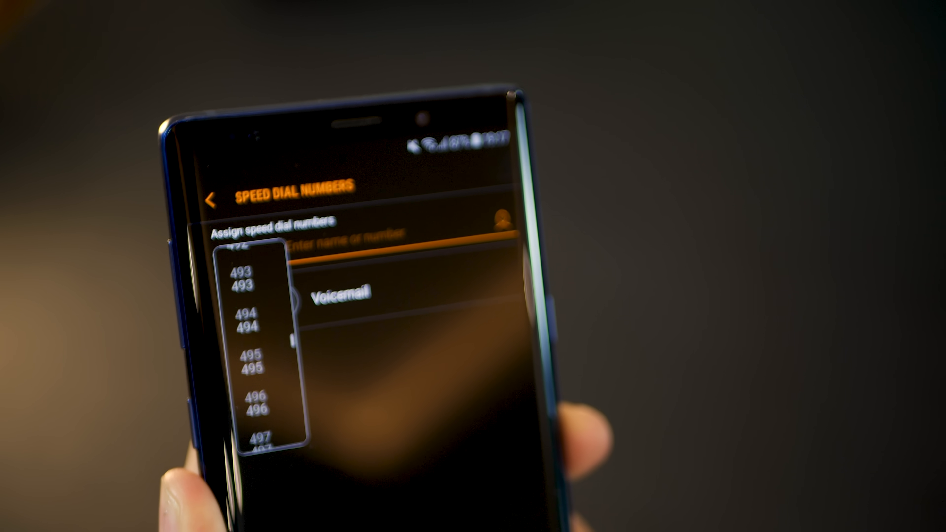
scroll(down, 3)
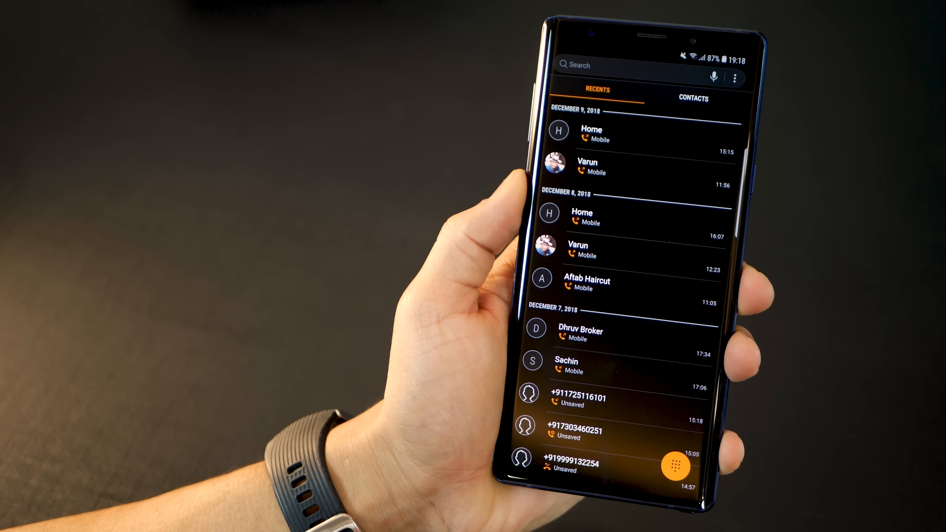
Step: Reach Auto record calls under Settings > Record calls and choose which numbers to record
click(734, 77)
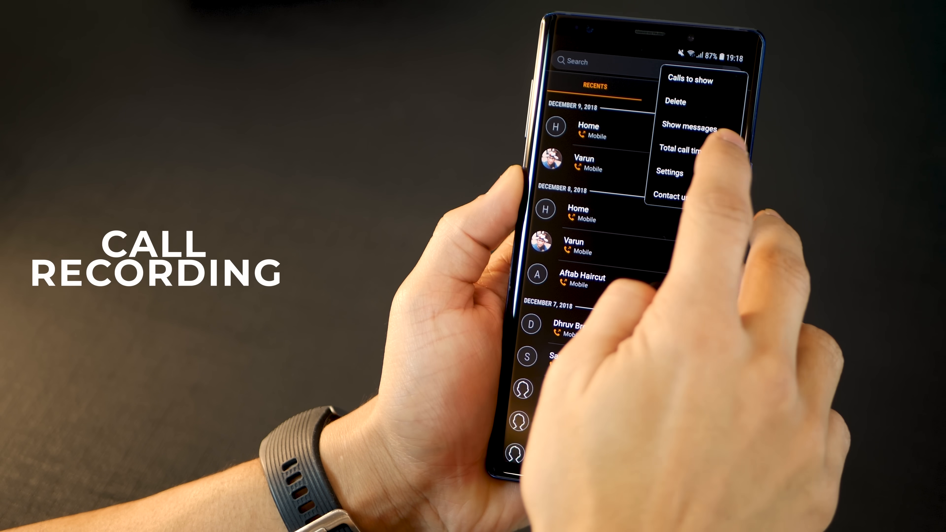
click(668, 172)
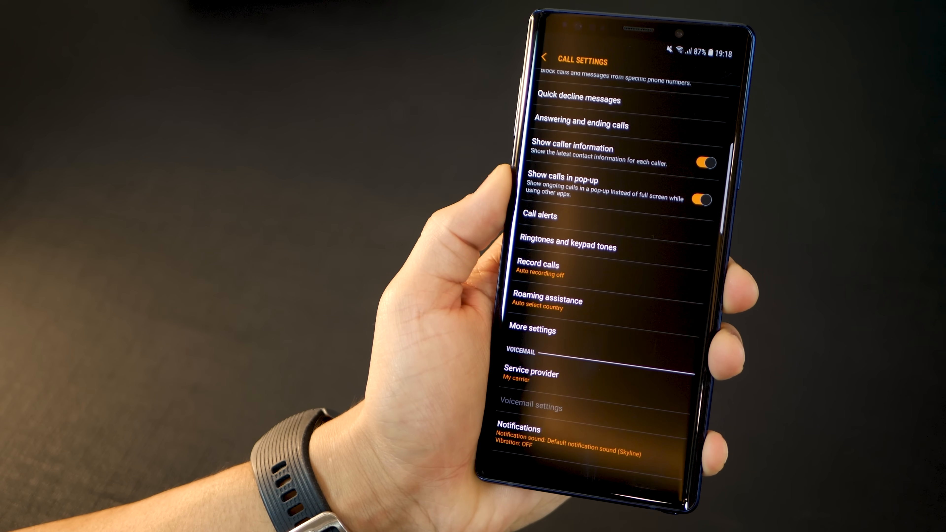
click(538, 264)
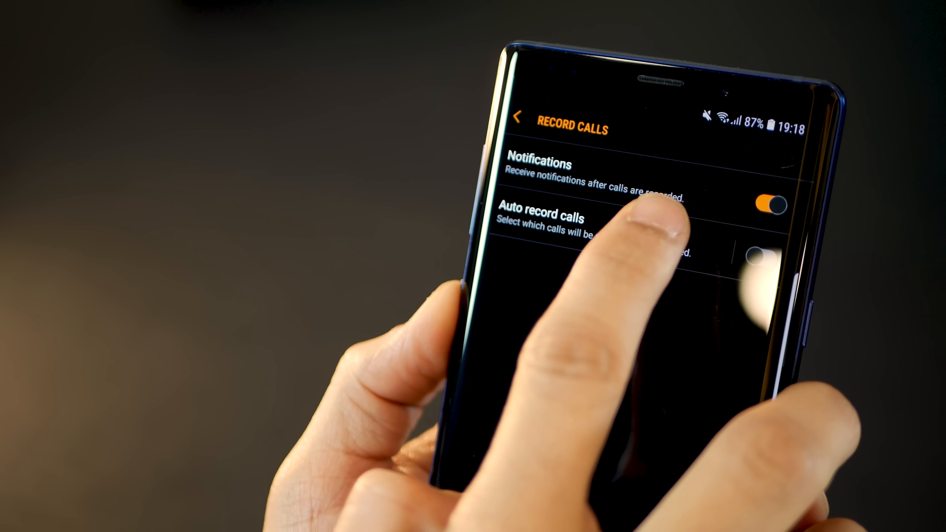
click(543, 219)
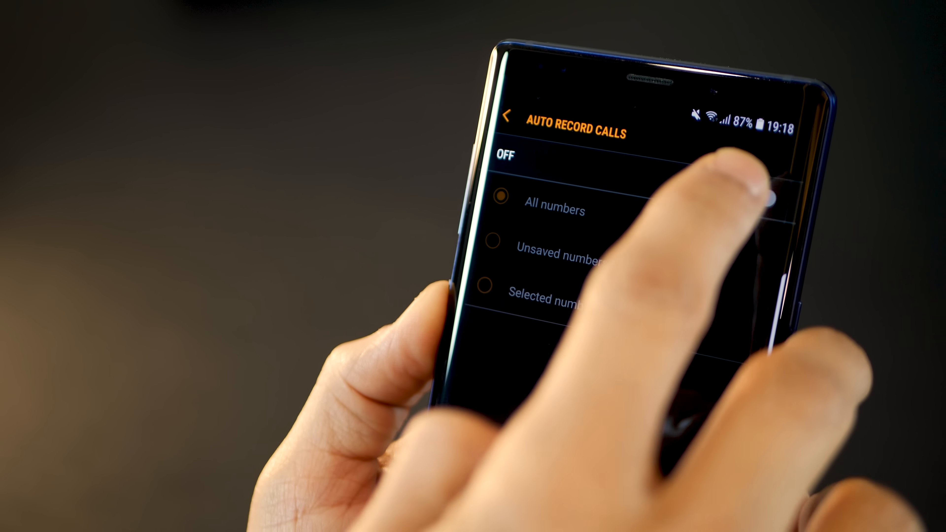
click(757, 191)
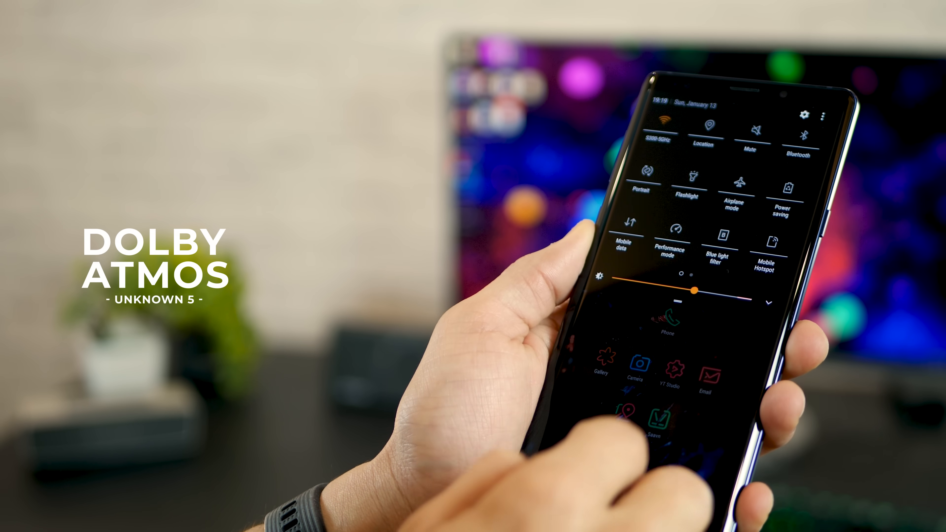
Step: Swipe to the second Quick Settings page and toggle the Dolby Atmos tile
scroll(left, 3)
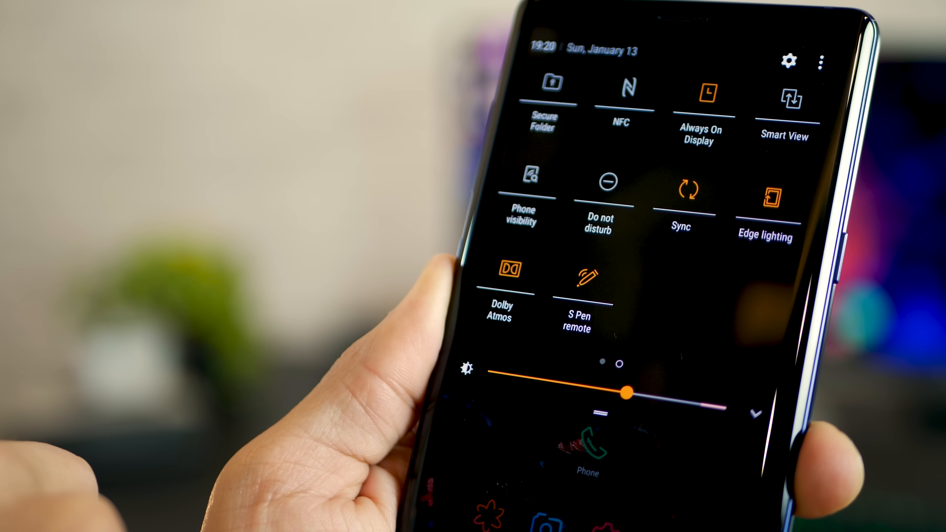
click(508, 275)
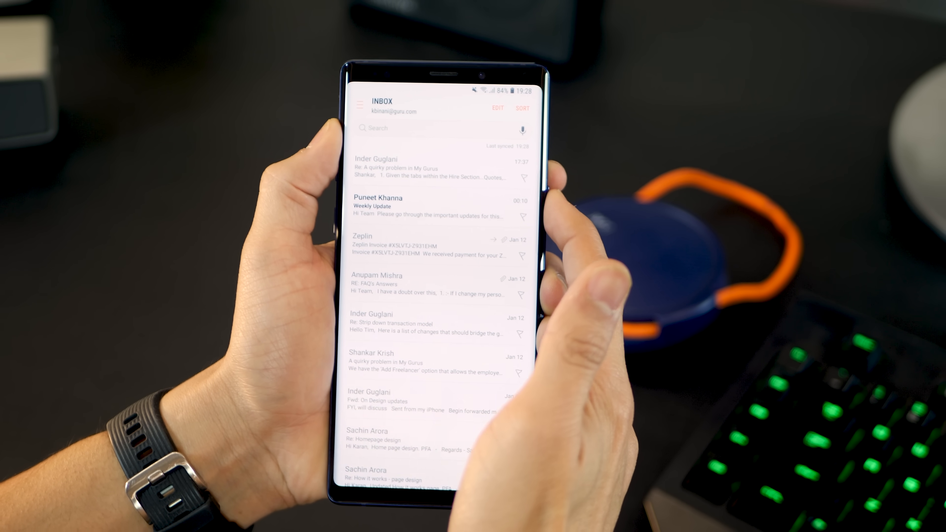
Step: Scroll the Instagram feed with Negative colors applied to view the dark look
scroll(down, 3)
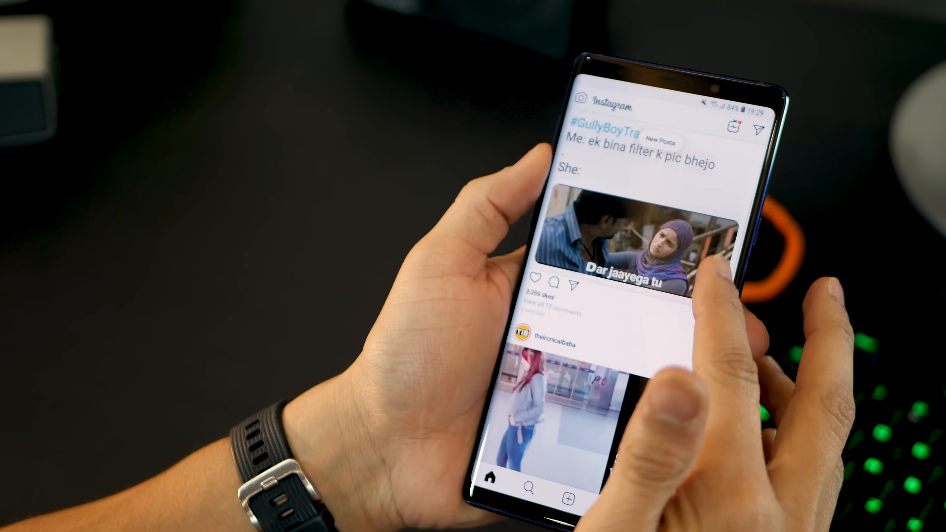
scroll(down, 3)
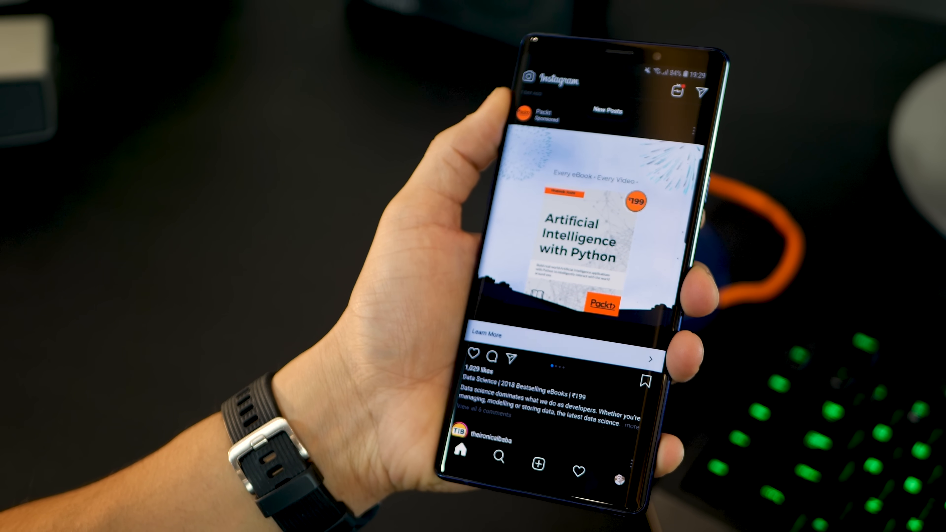
scroll(down, 3)
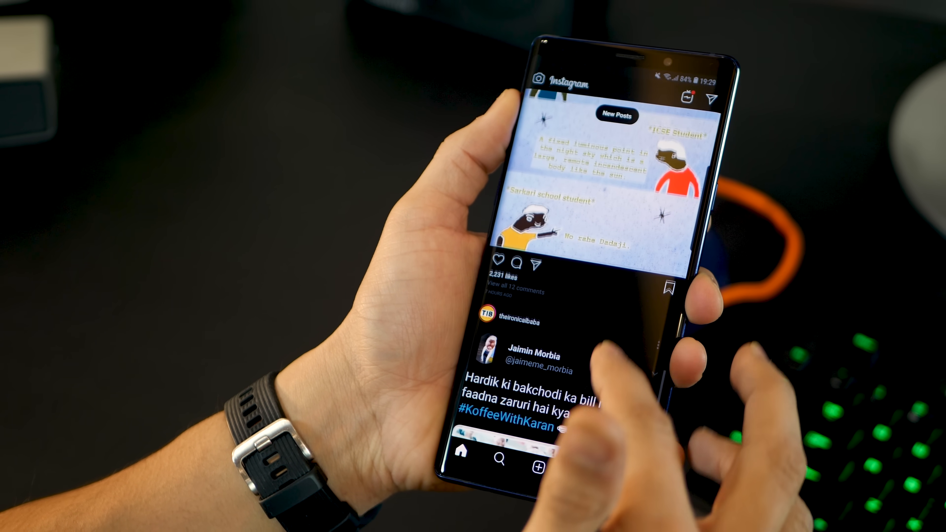
scroll(down, 3)
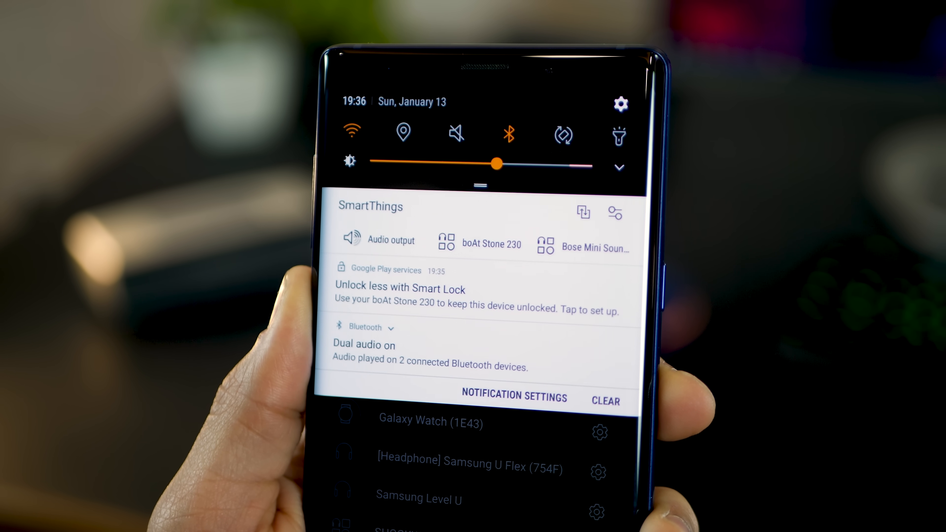
Step: Open the Dual audio on notification for the two connected Bluetooth speakers
click(363, 344)
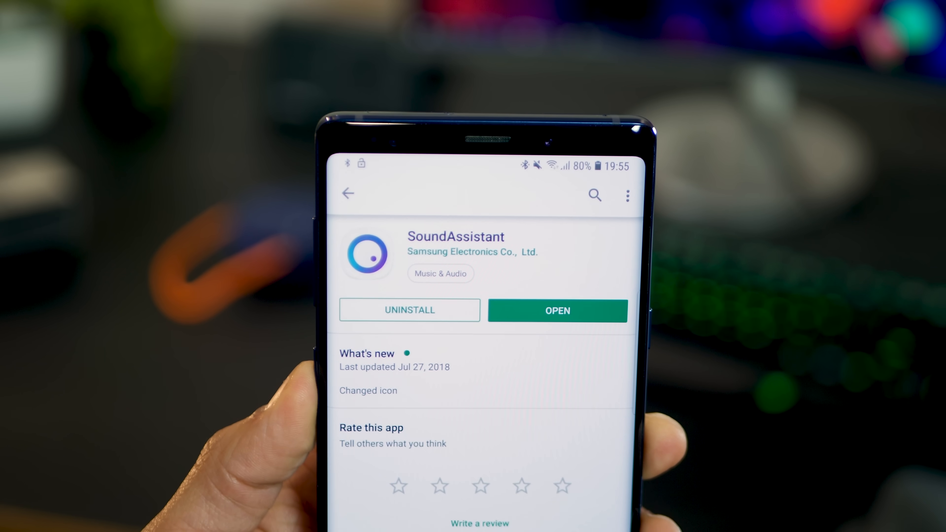
Step: Launch SoundAssistant and browse its Scenarios and Individual app volumes pages
click(556, 311)
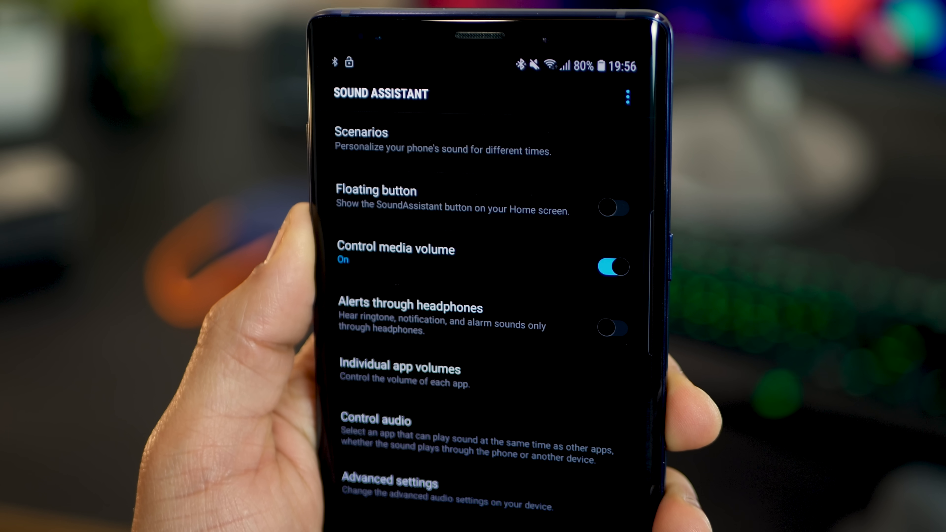
click(360, 132)
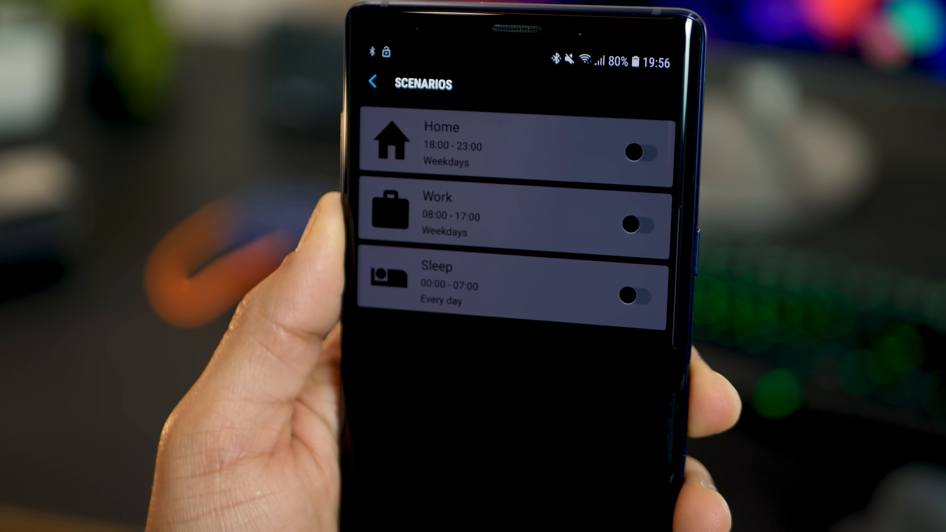
click(372, 80)
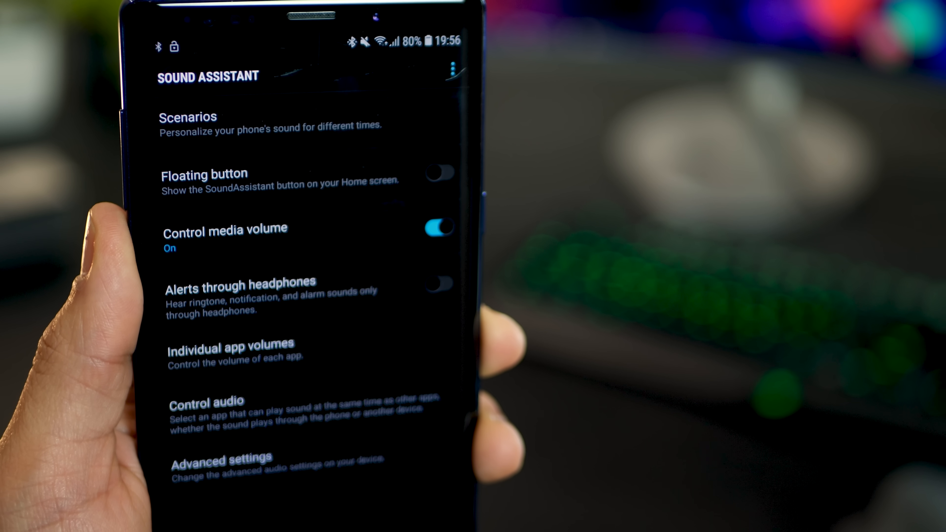
click(232, 349)
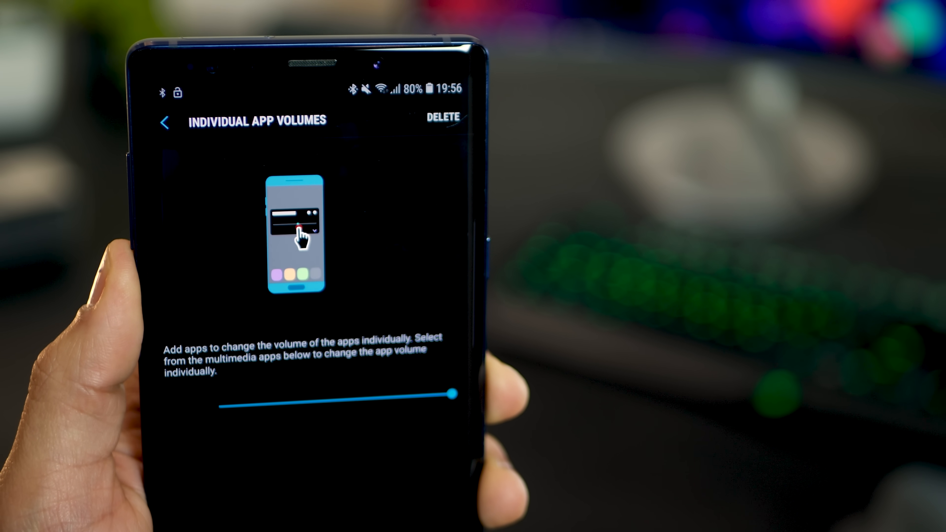
click(164, 120)
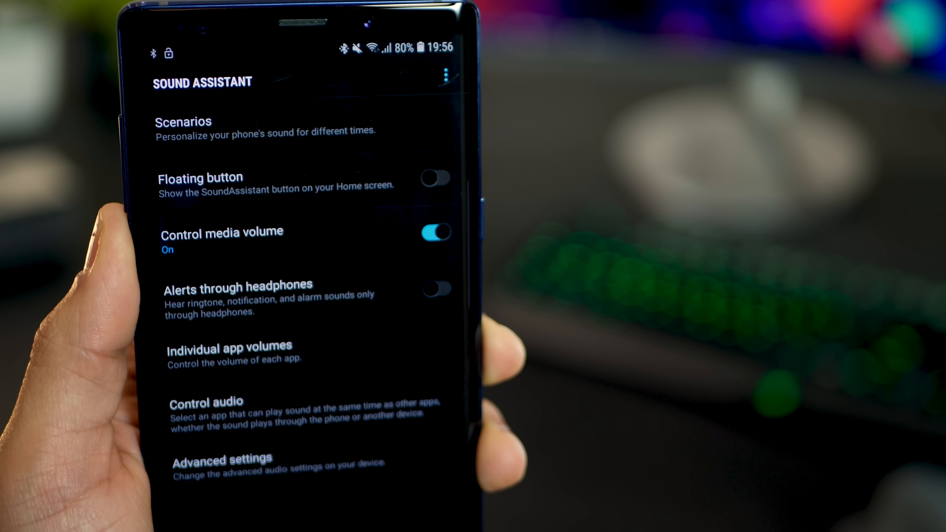
Step: Enable Separate app sound under Control audio, then go to Advanced settings
click(206, 402)
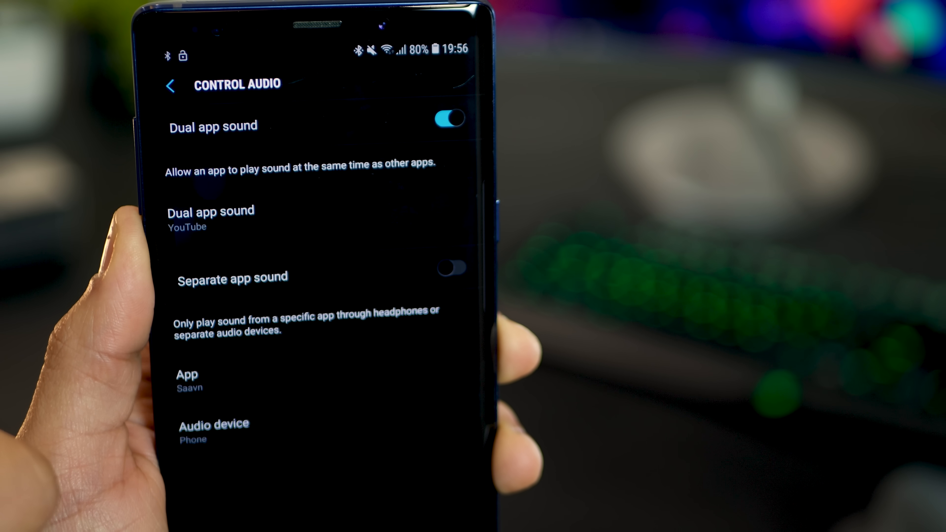
click(453, 269)
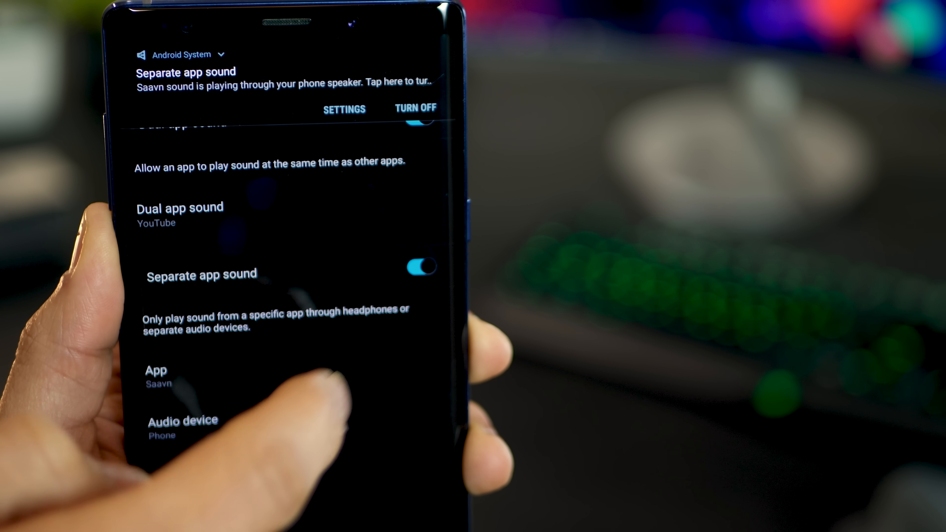
click(421, 267)
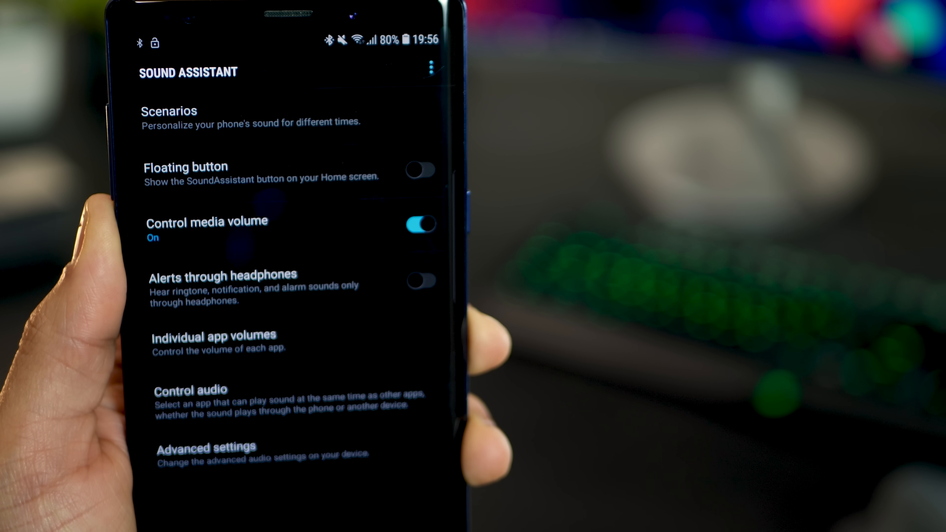
click(204, 448)
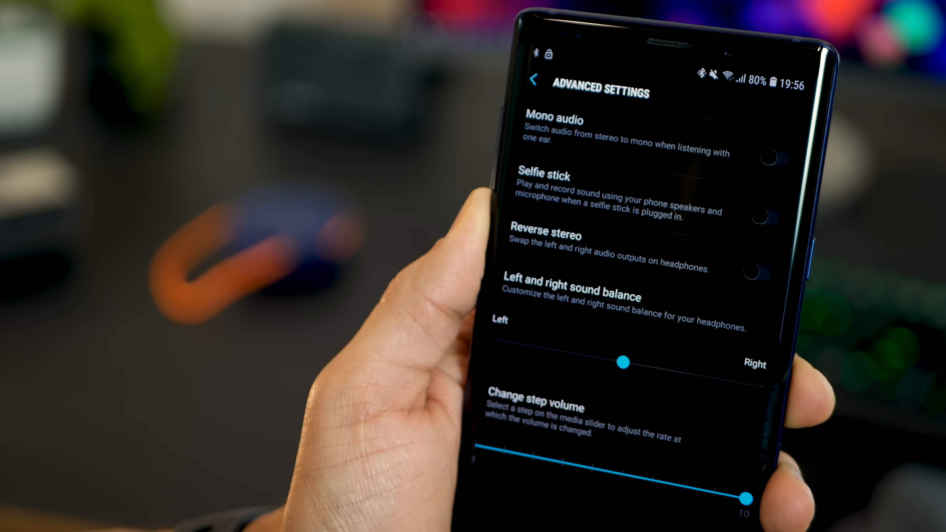